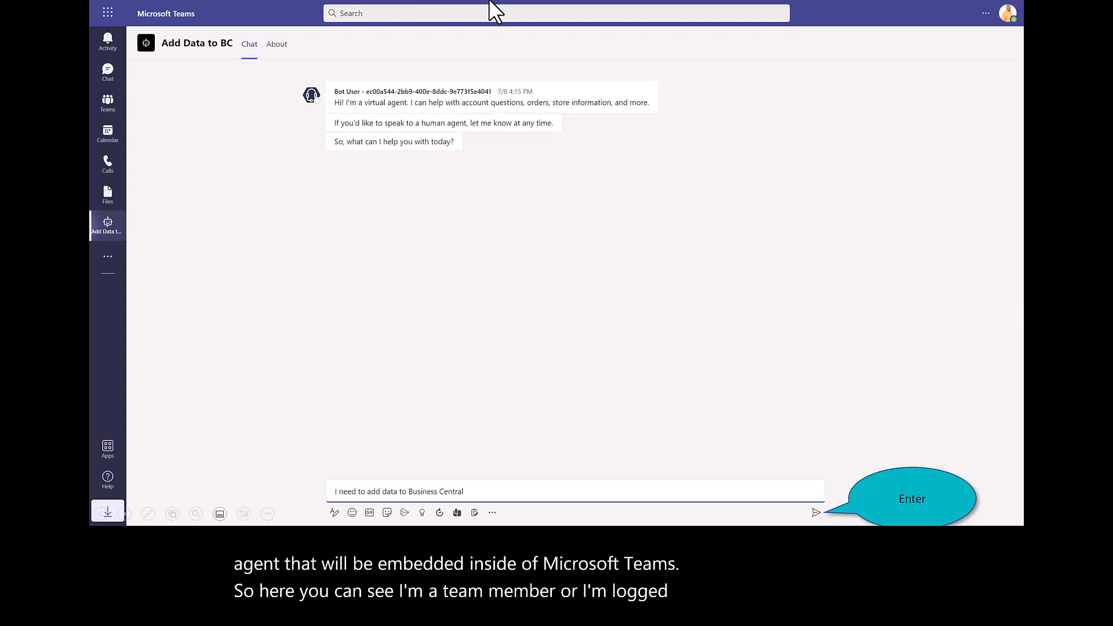
pyautogui.moveTo(999, 35)
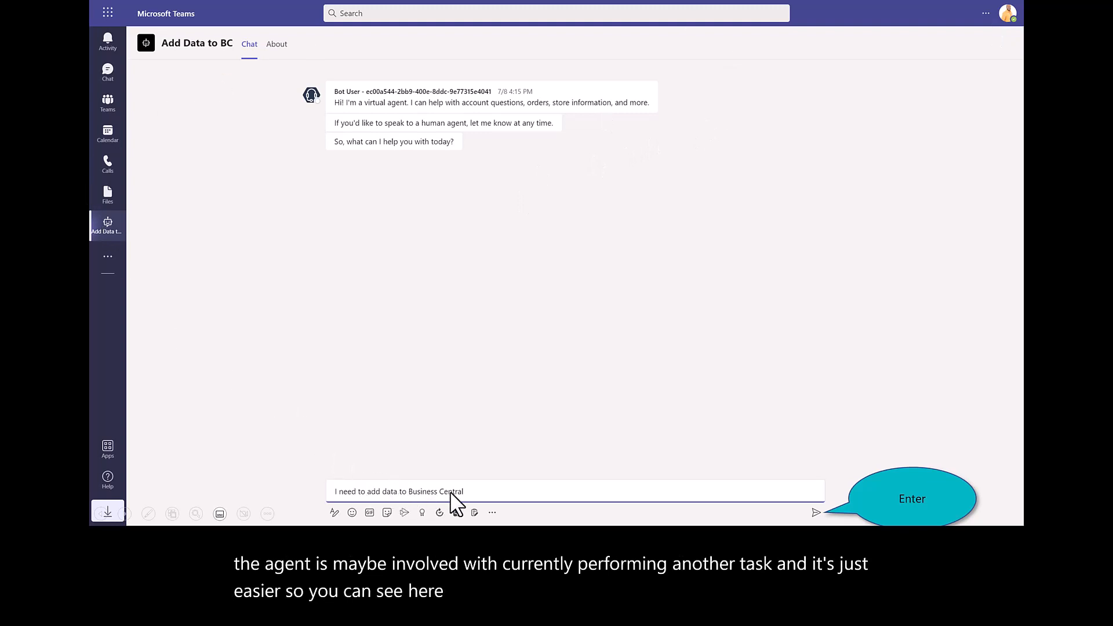
pyautogui.moveTo(817, 517)
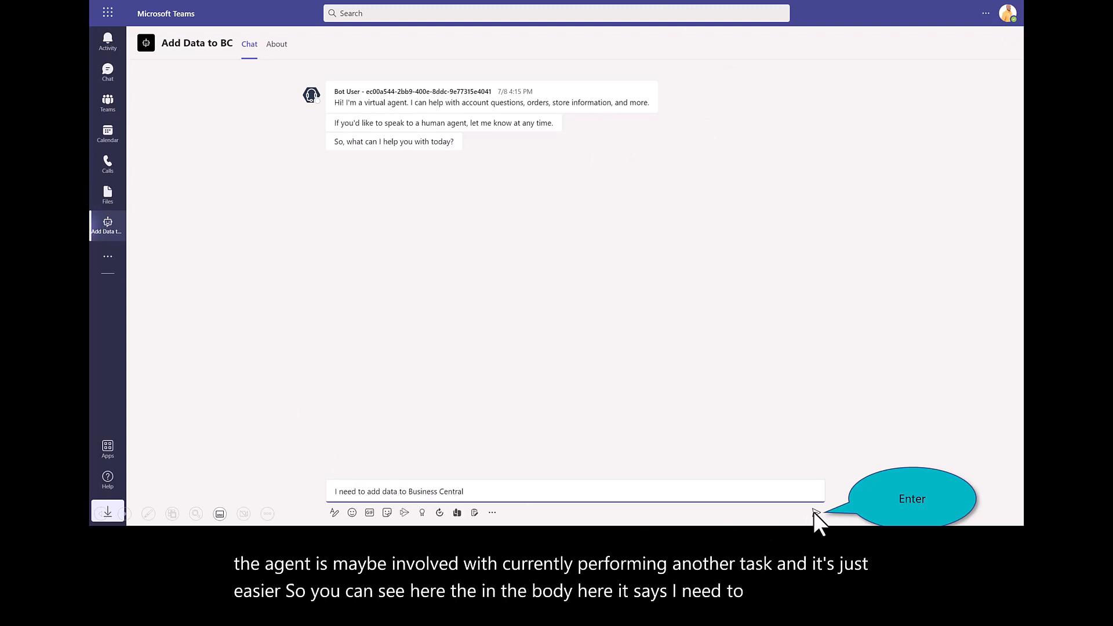
# - Ask the bot to add a new customer named Fabrikam
pyautogui.press('Return')
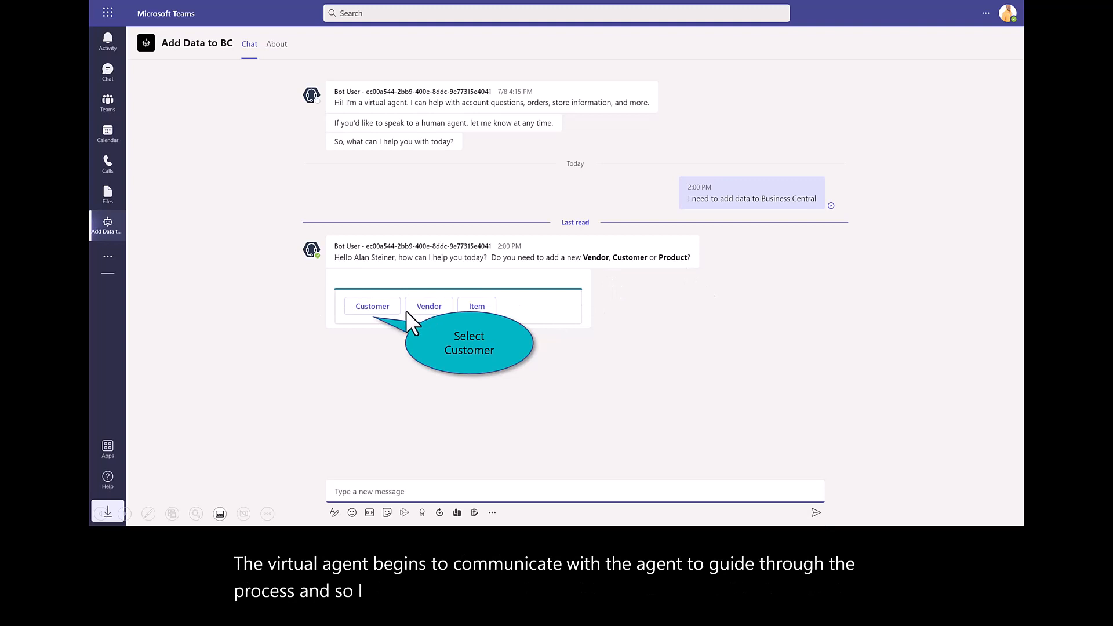
pyautogui.moveTo(369, 321)
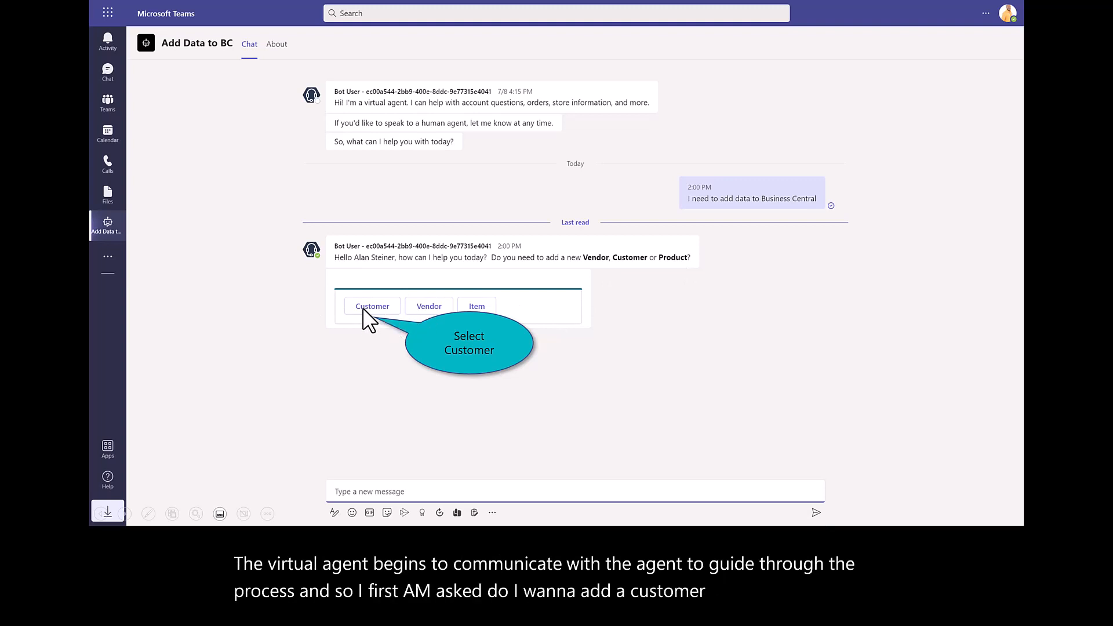
pyautogui.click(372, 306)
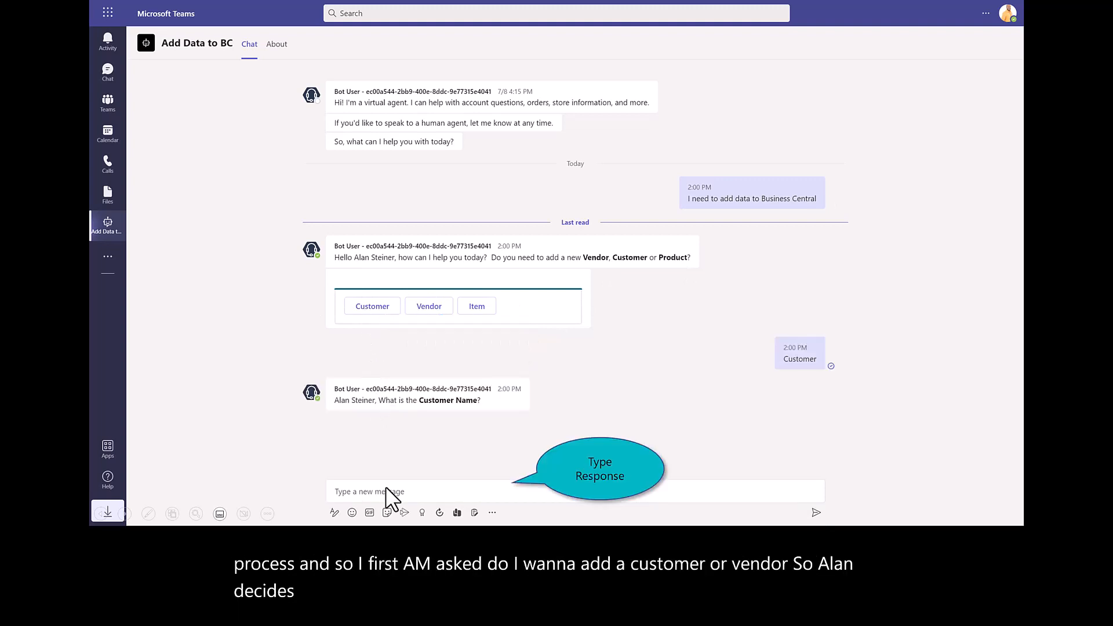
pyautogui.write('Fabrikam')
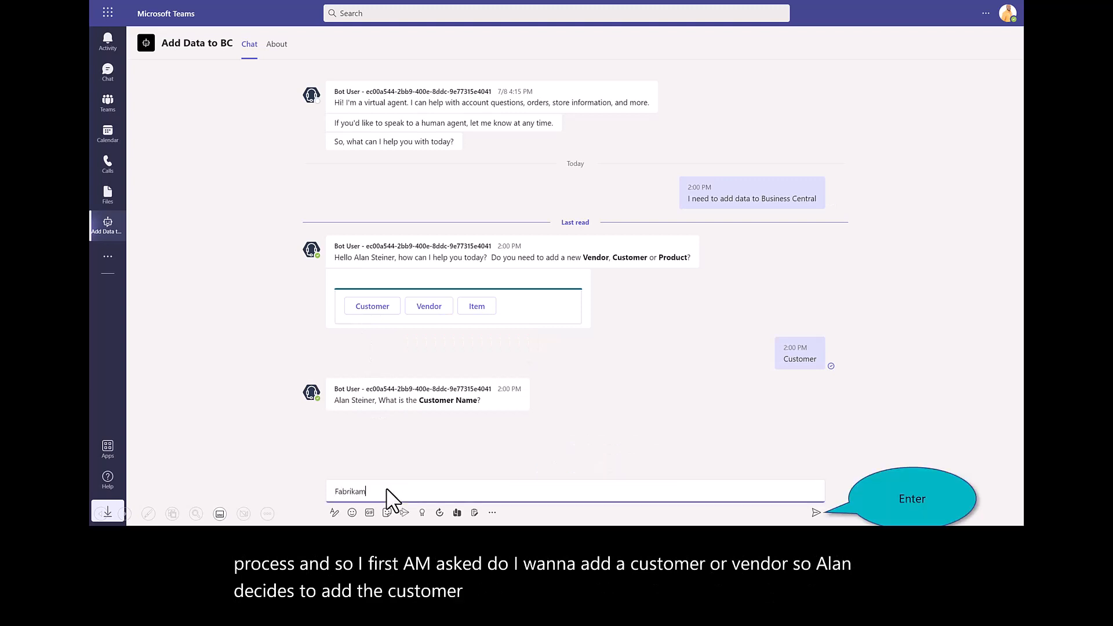
pyautogui.moveTo(814, 528)
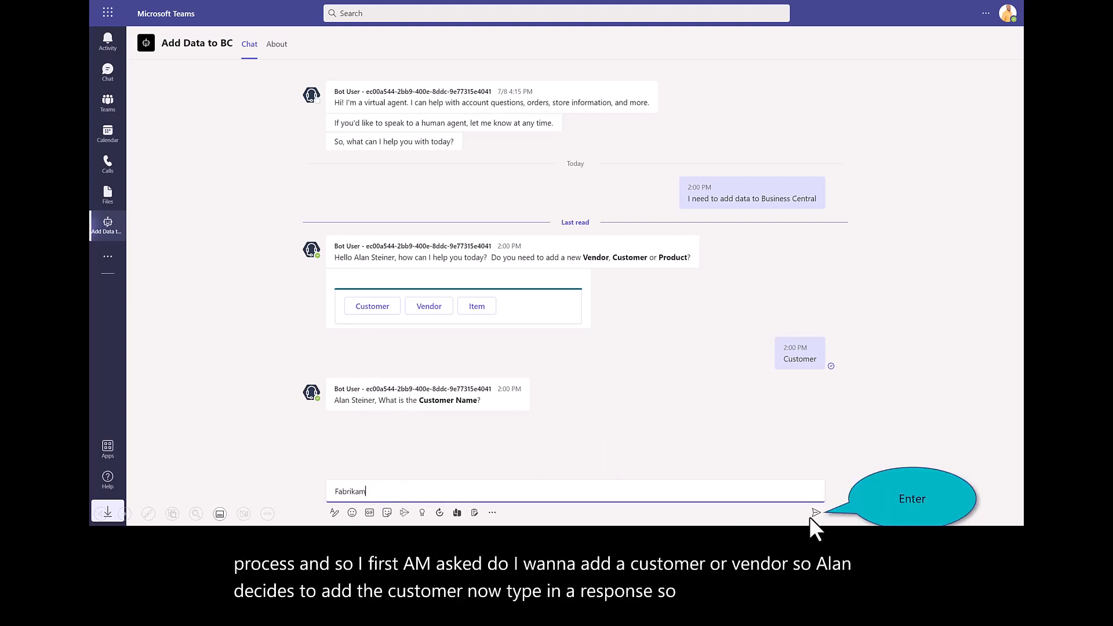
pyautogui.click(815, 513)
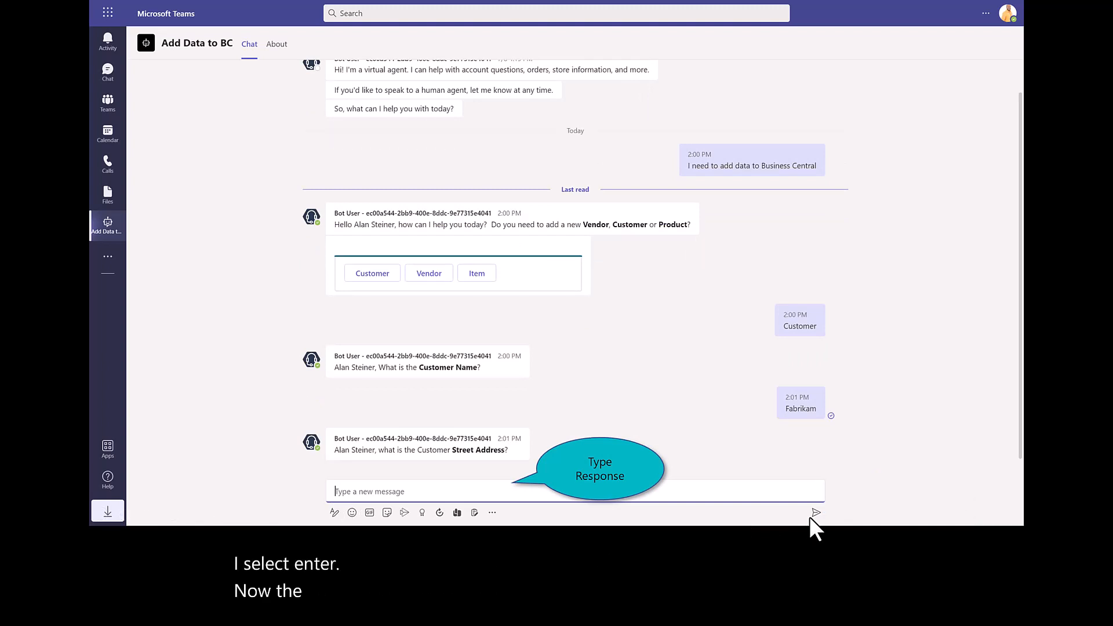
# - Give the customer's street address One Microsoft Way and city Redmond
pyautogui.write('One Microsoft Way')
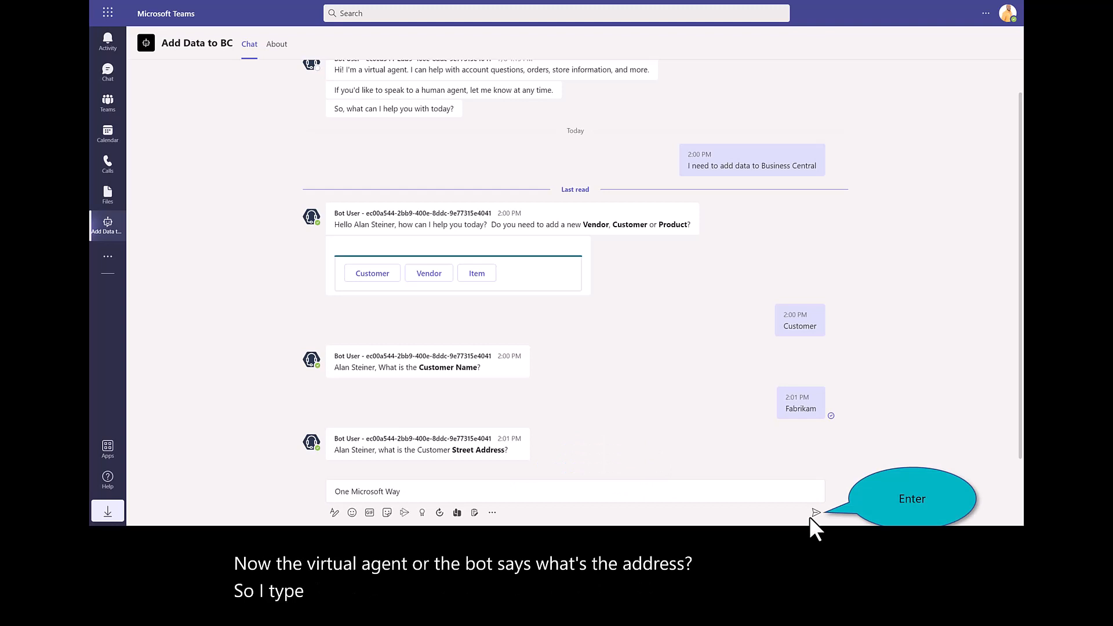
pyautogui.click(815, 512)
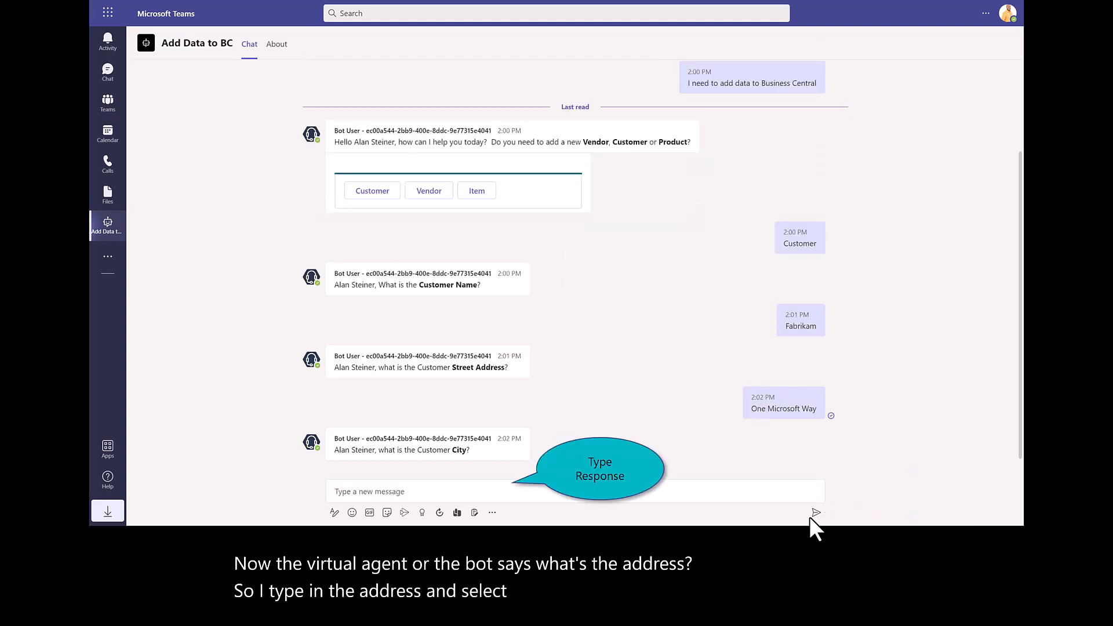
pyautogui.write('Redmond')
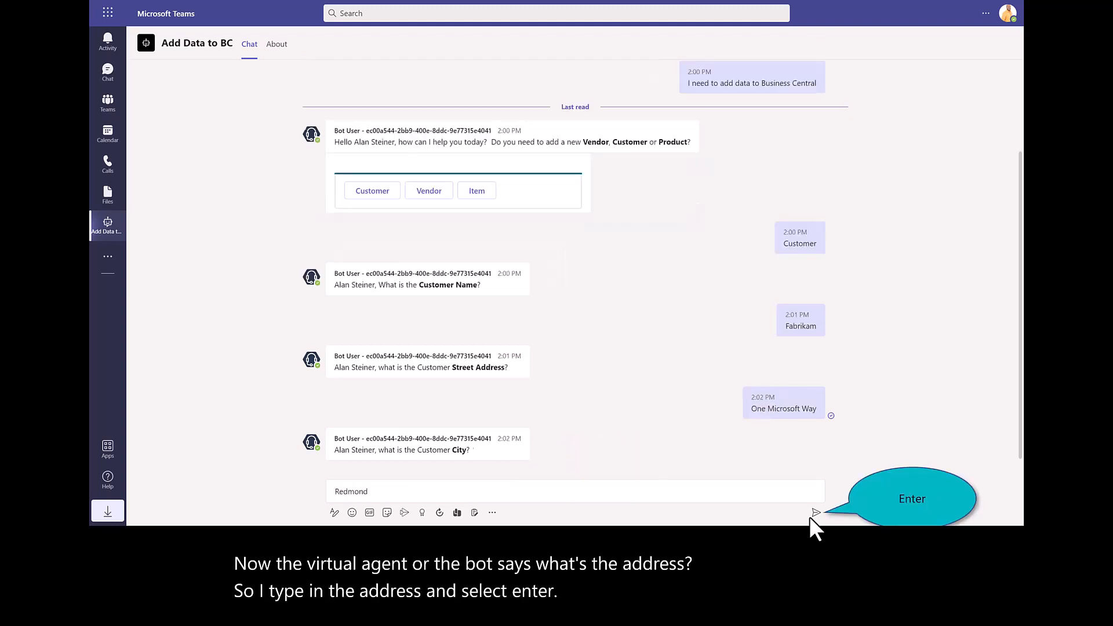
pyautogui.click(815, 512)
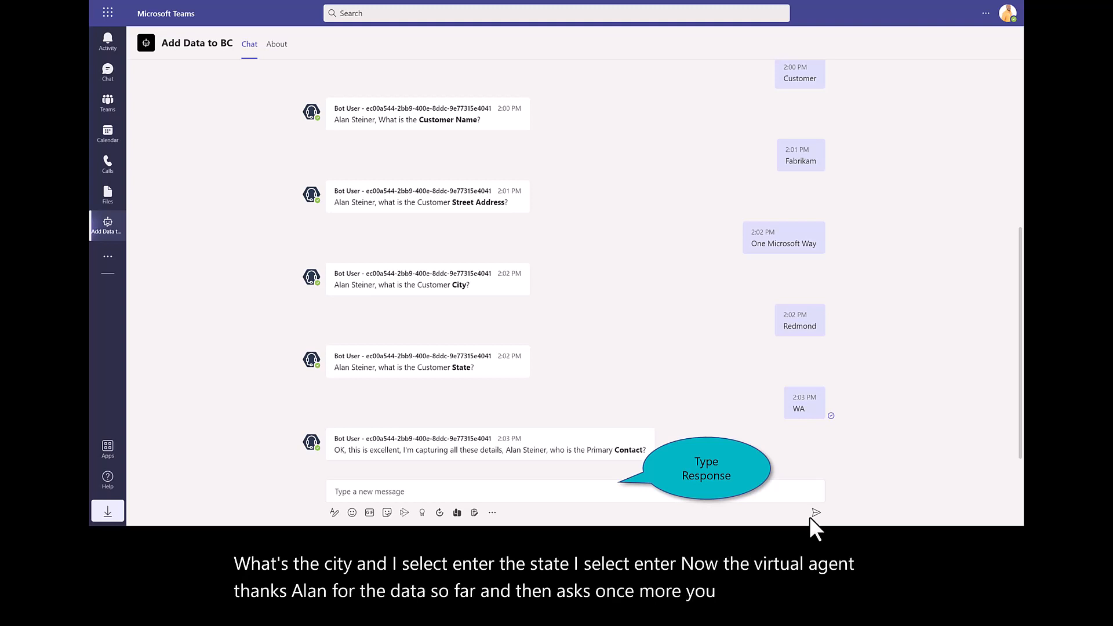
pyautogui.write('Alicia Thomber')
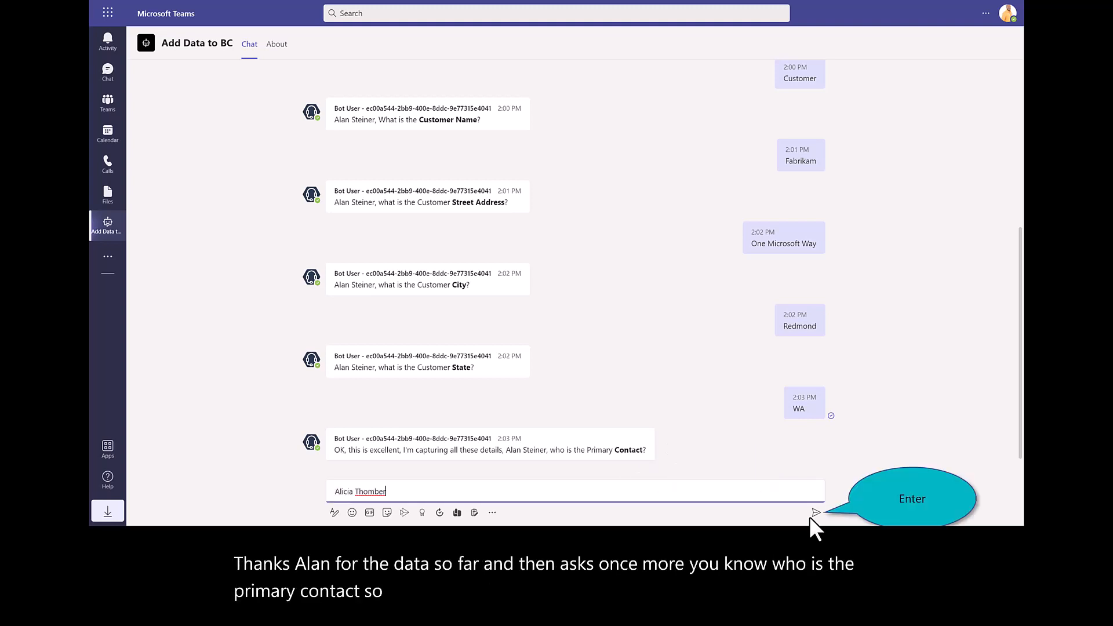
pyautogui.click(816, 512)
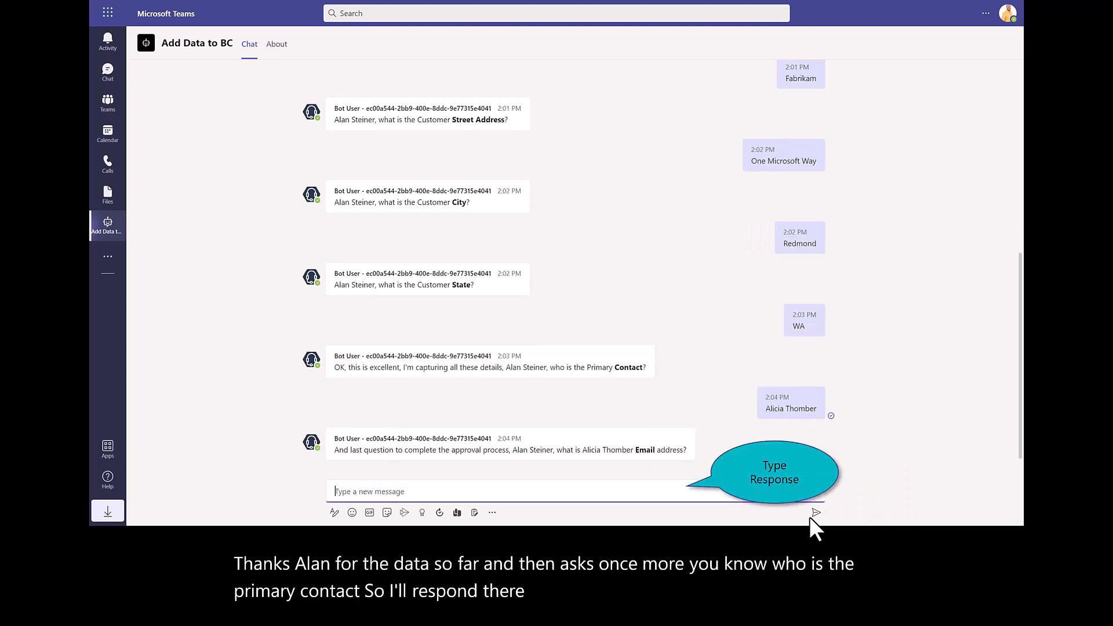
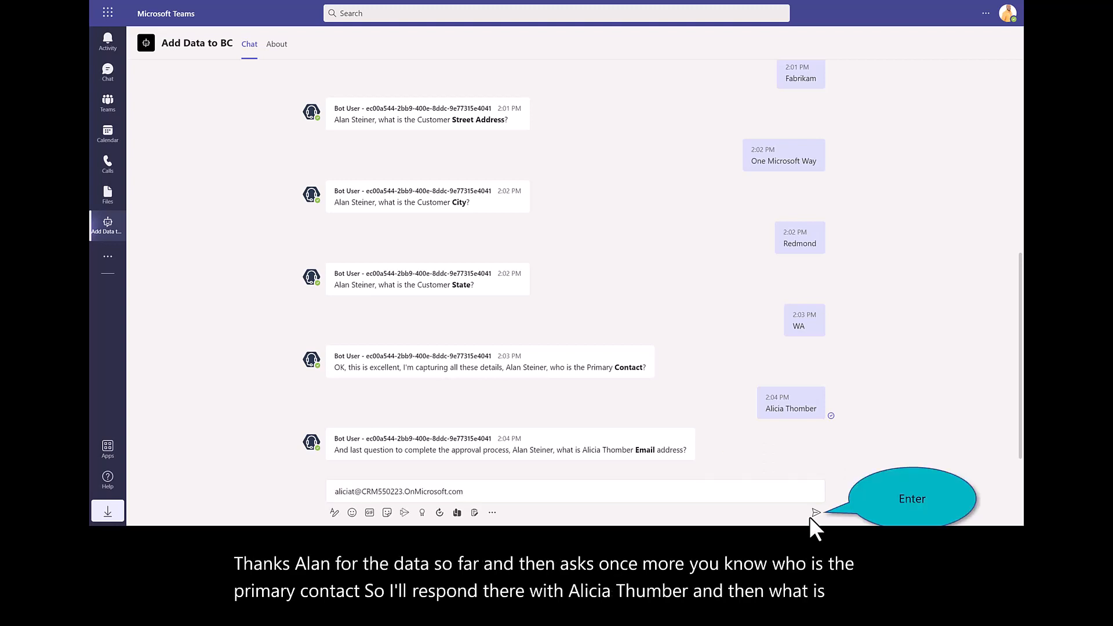
pyautogui.click(815, 512)
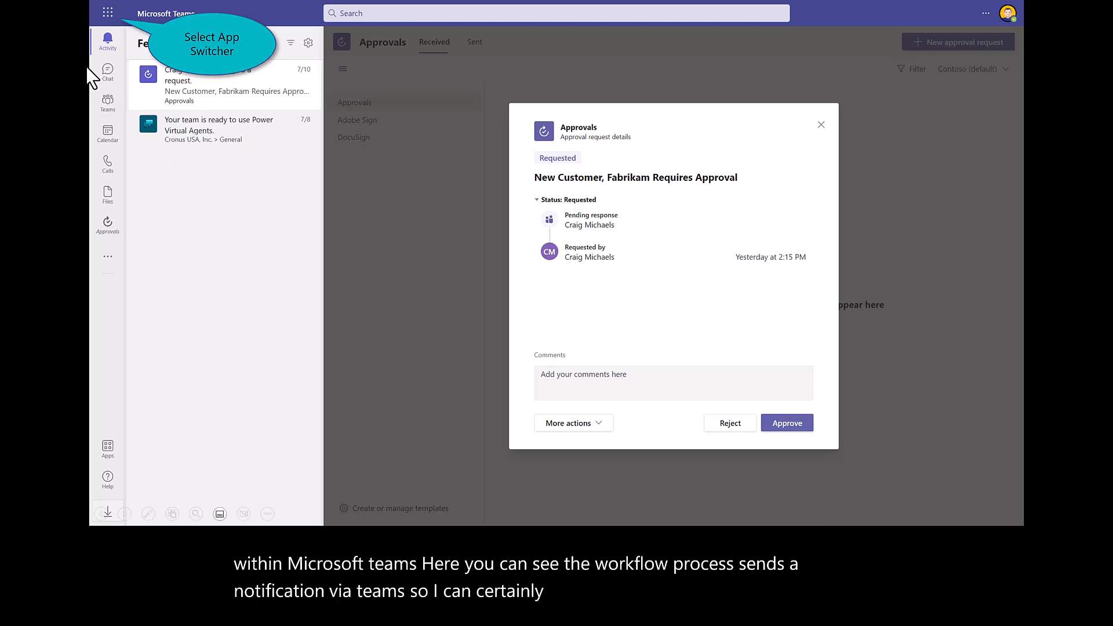
# - Bring up the Microsoft 365 app launcher from Teams
pyautogui.click(107, 13)
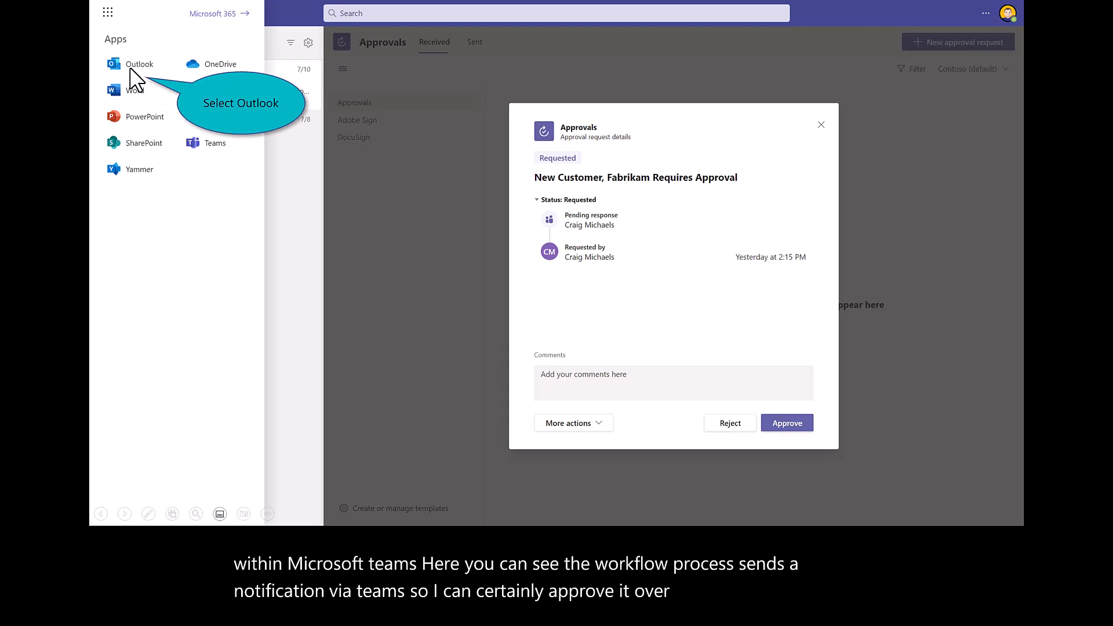
# - Approve the Fabrikam request with its comment in Outlook and return to Teams
pyautogui.click(139, 64)
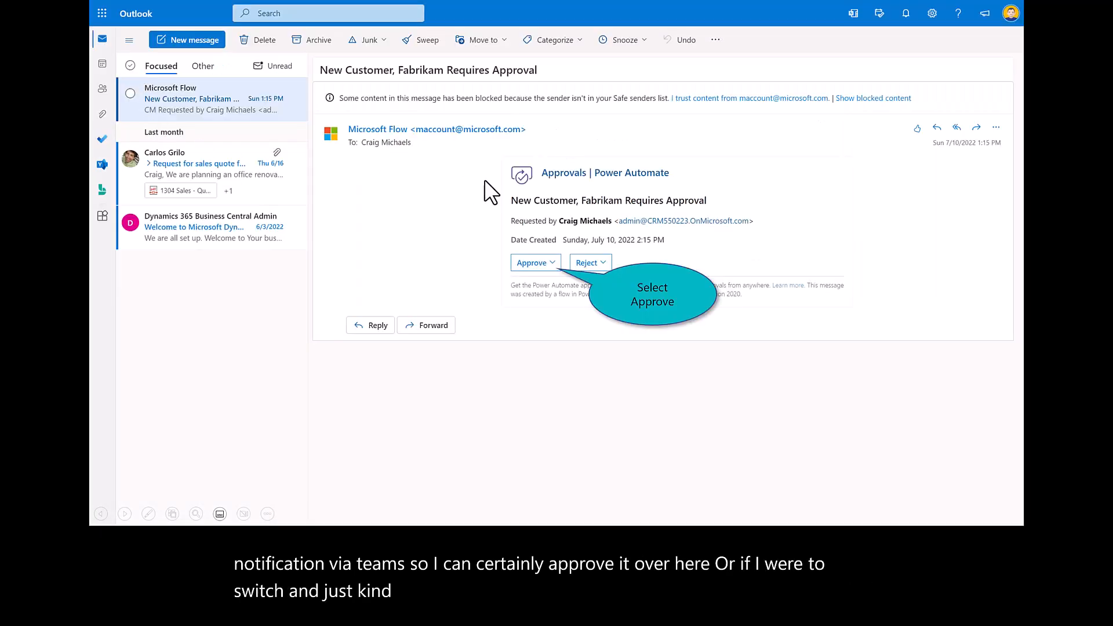
pyautogui.moveTo(554, 323)
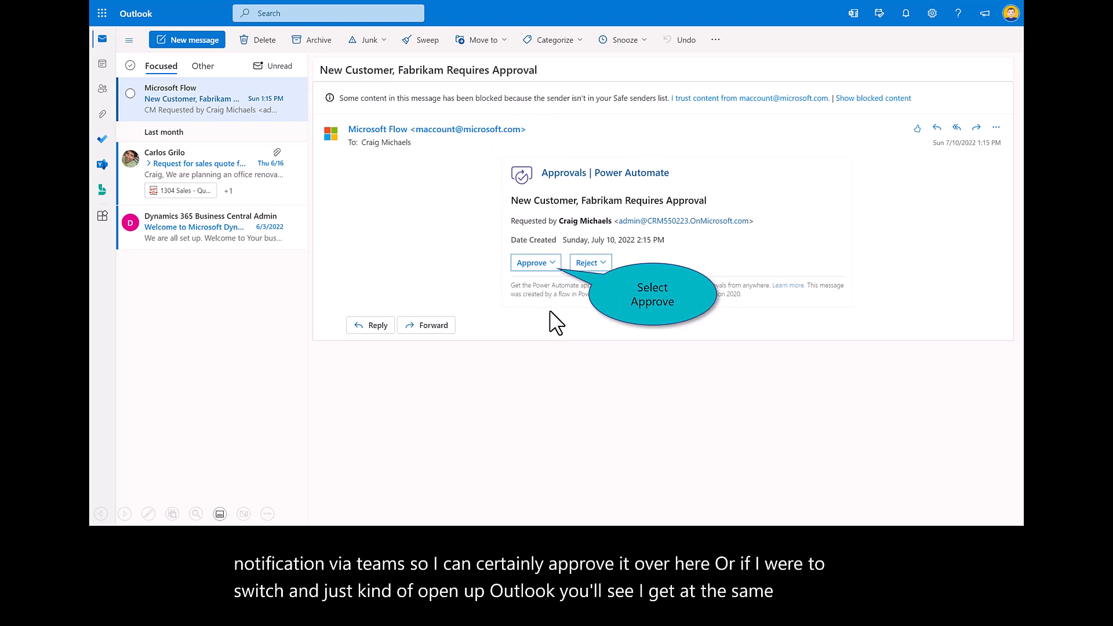
pyautogui.moveTo(615, 217)
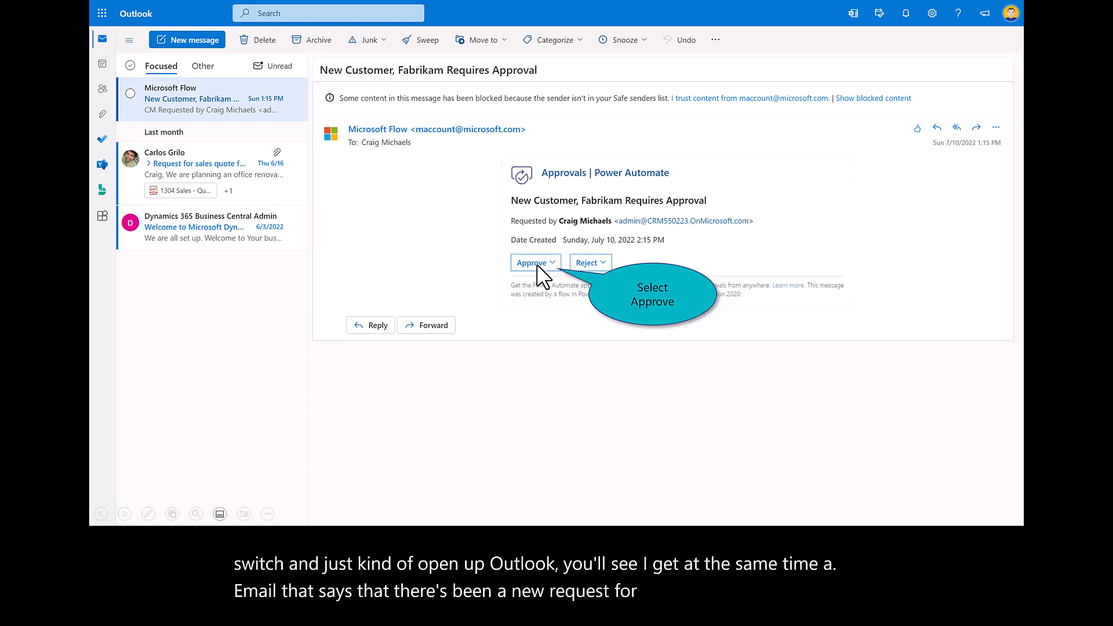
pyautogui.click(533, 262)
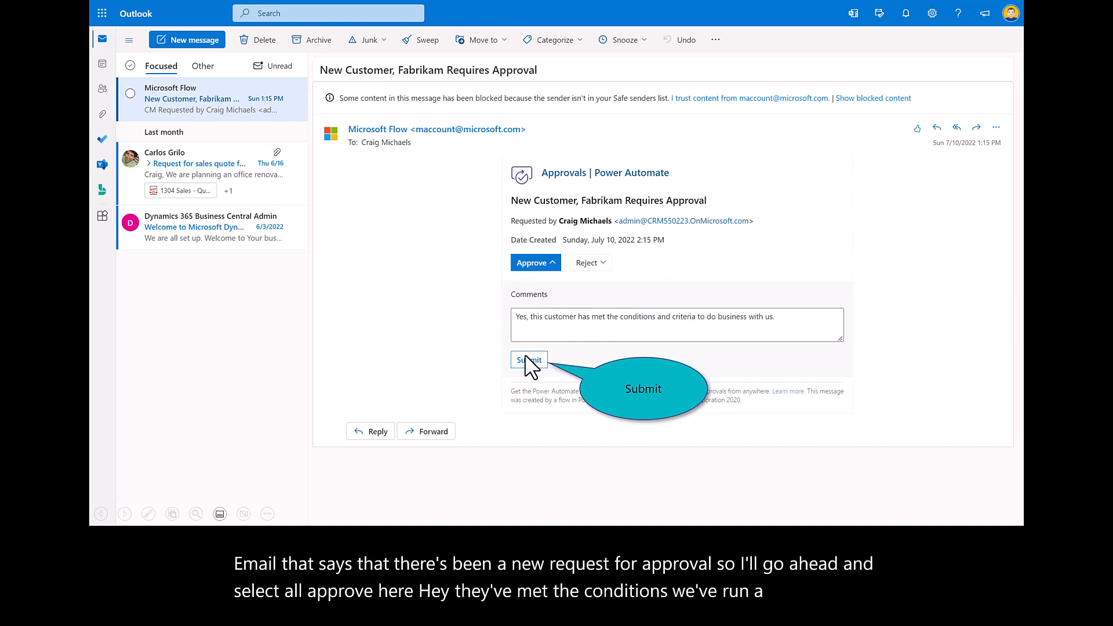
pyautogui.click(529, 360)
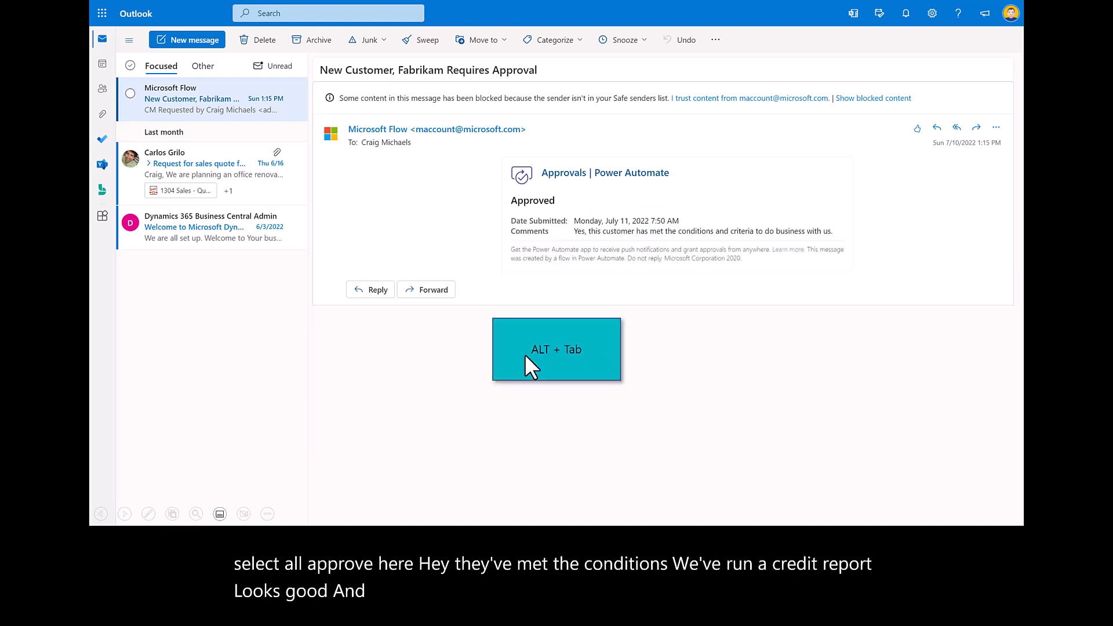
pyautogui.press('alt+tab')
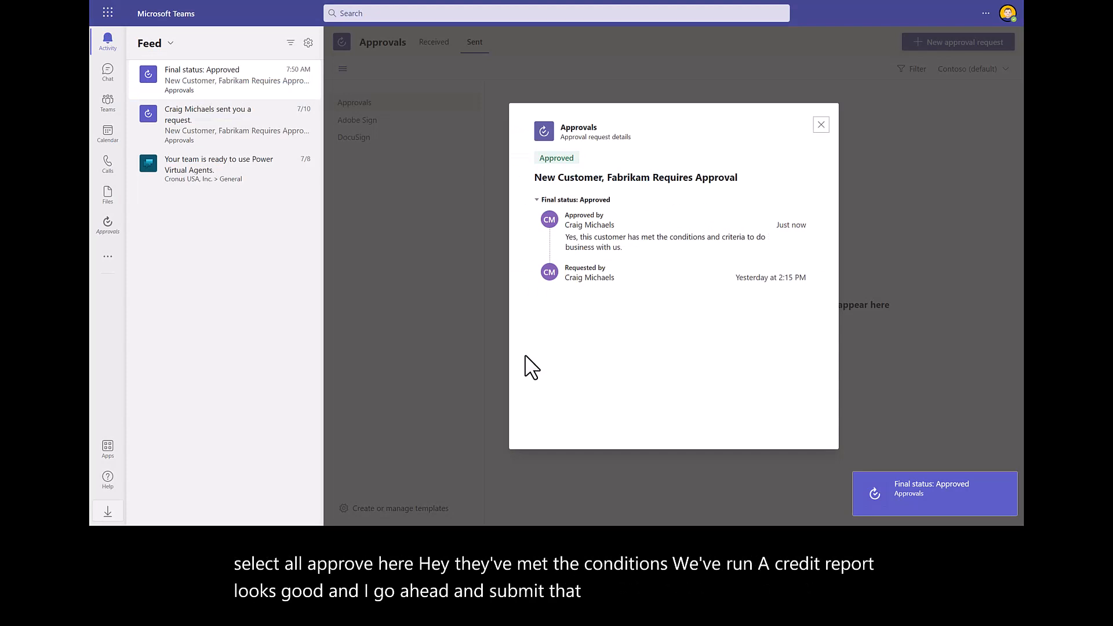
pyautogui.moveTo(552, 170)
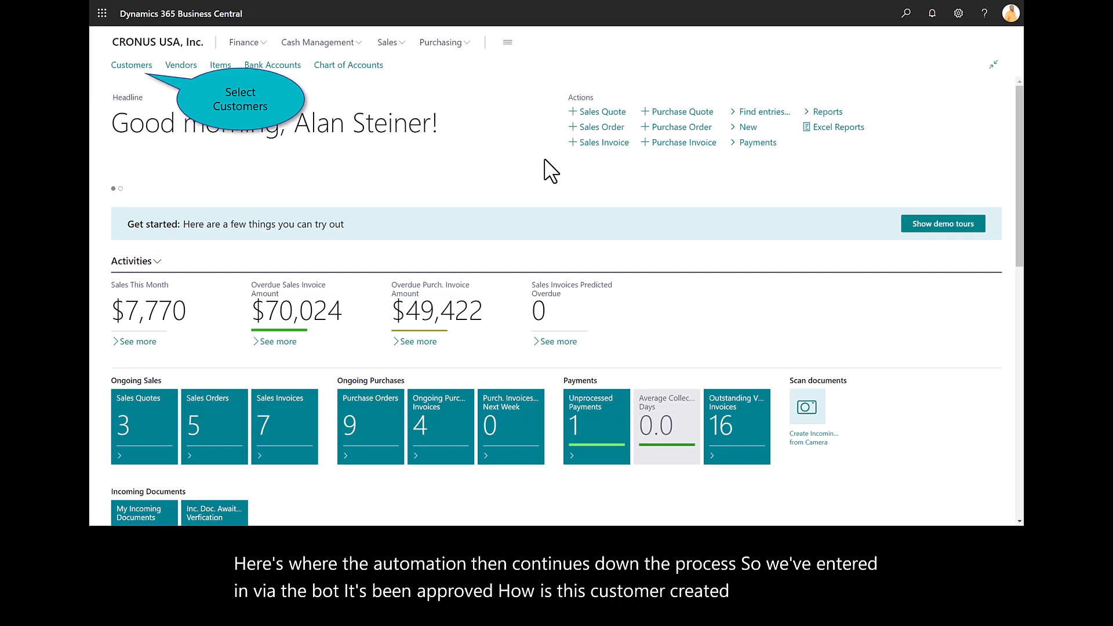
pyautogui.moveTo(146, 110)
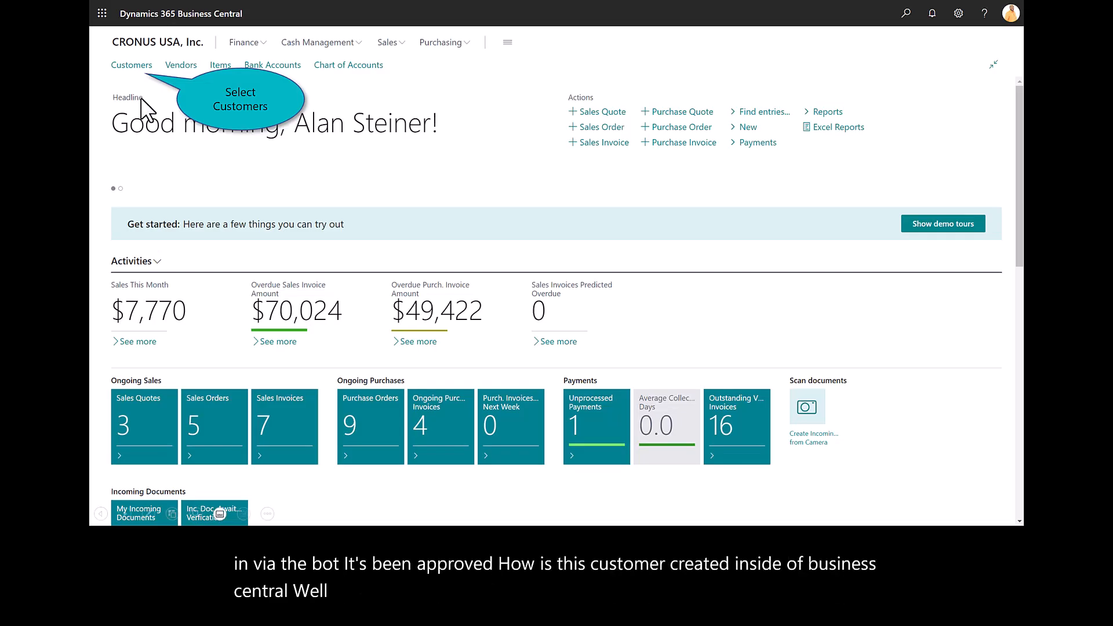
pyautogui.moveTo(139, 81)
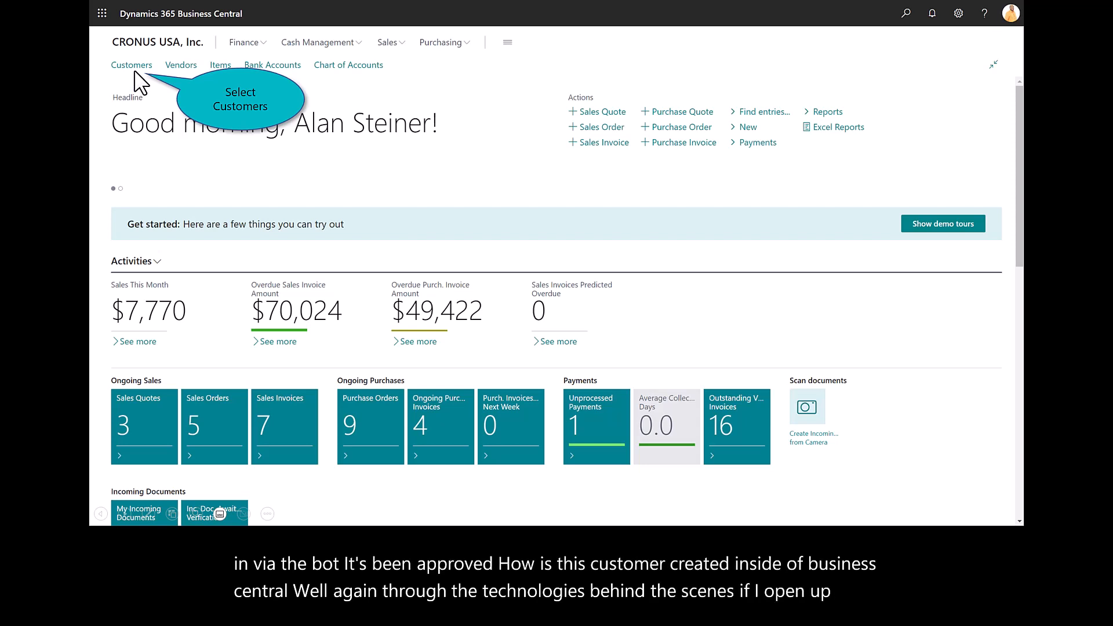
# - Open the C00010 Fabrikam customer card from the Customers list
pyautogui.click(131, 65)
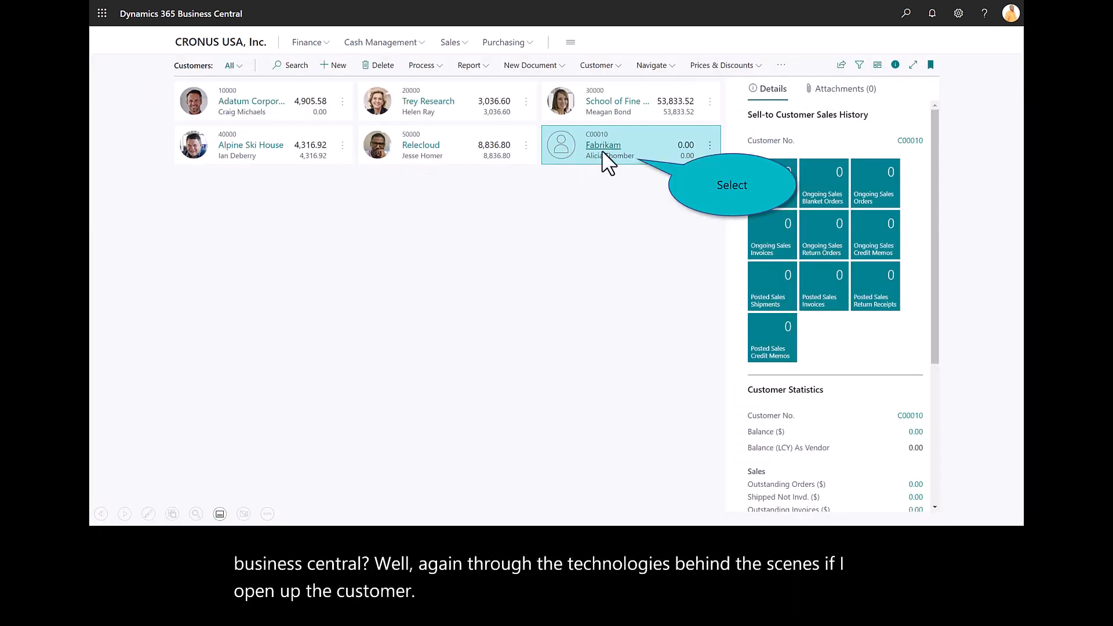
pyautogui.moveTo(607, 163)
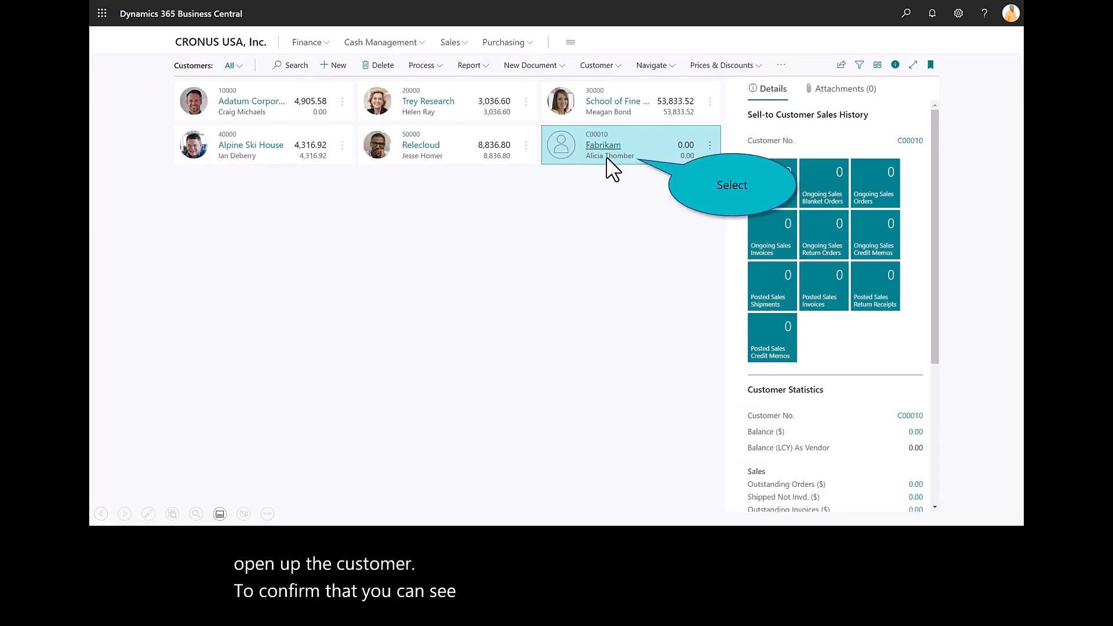
pyautogui.click(604, 145)
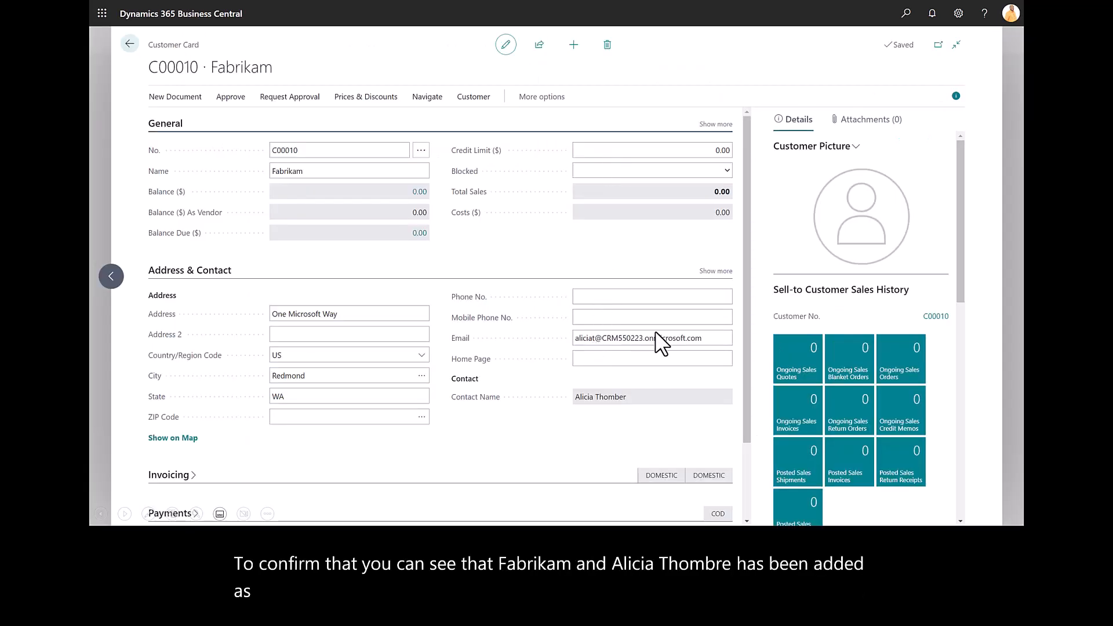
pyautogui.moveTo(298, 187)
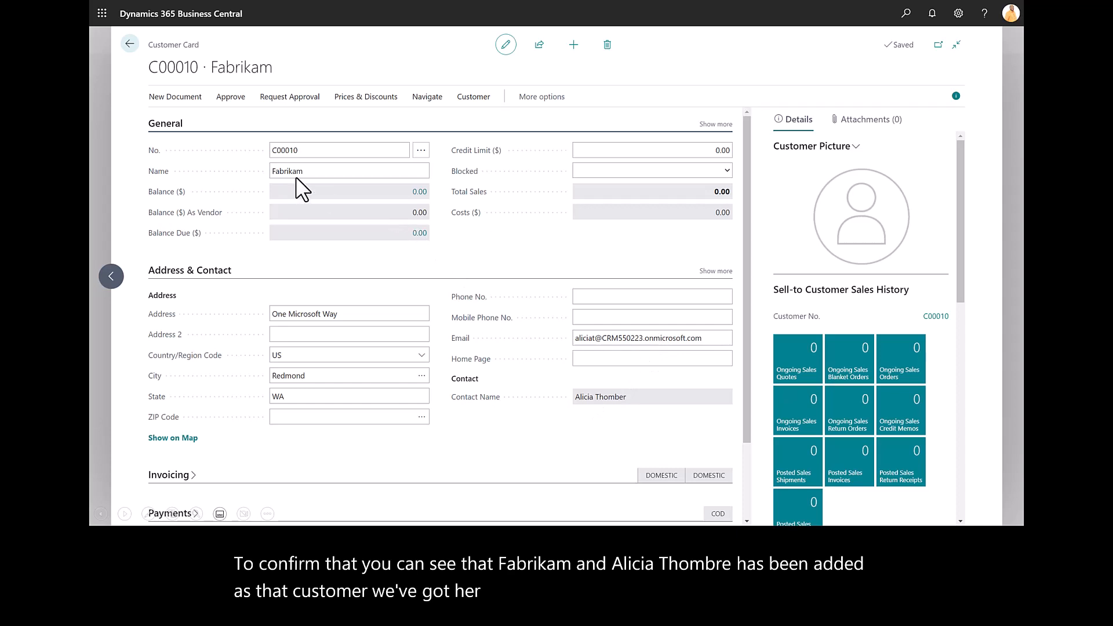
pyautogui.moveTo(308, 425)
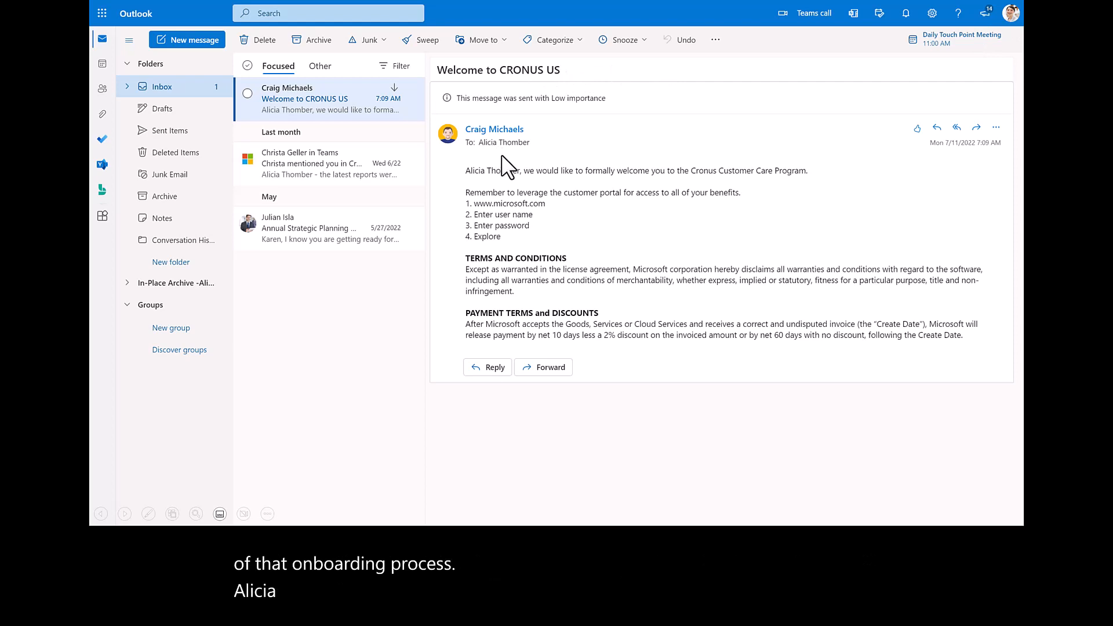
pyautogui.moveTo(561, 78)
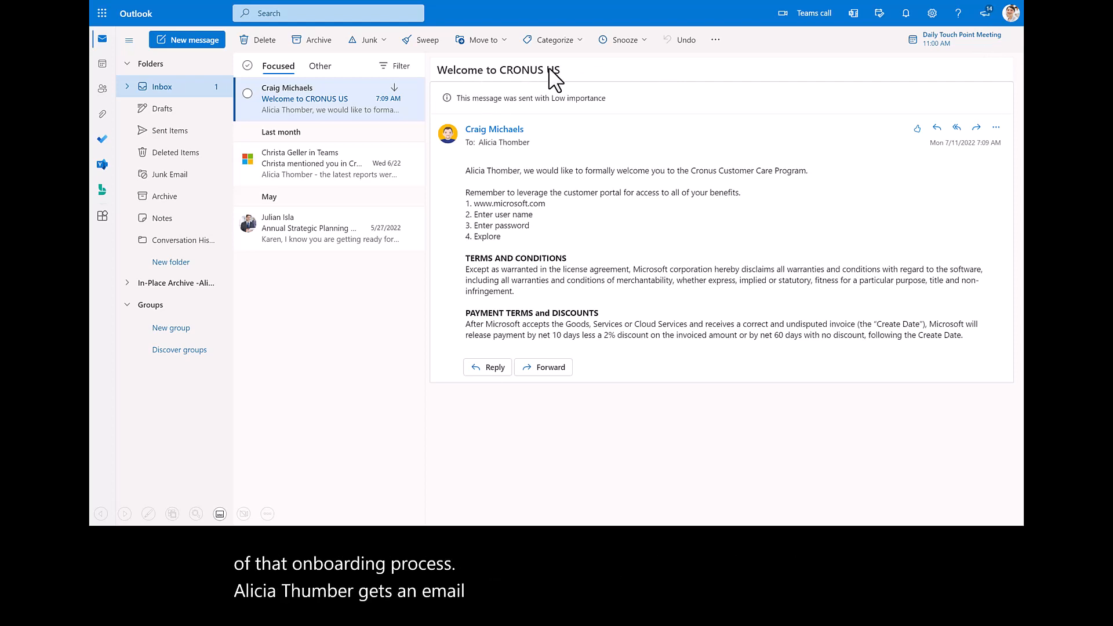
pyautogui.moveTo(518, 182)
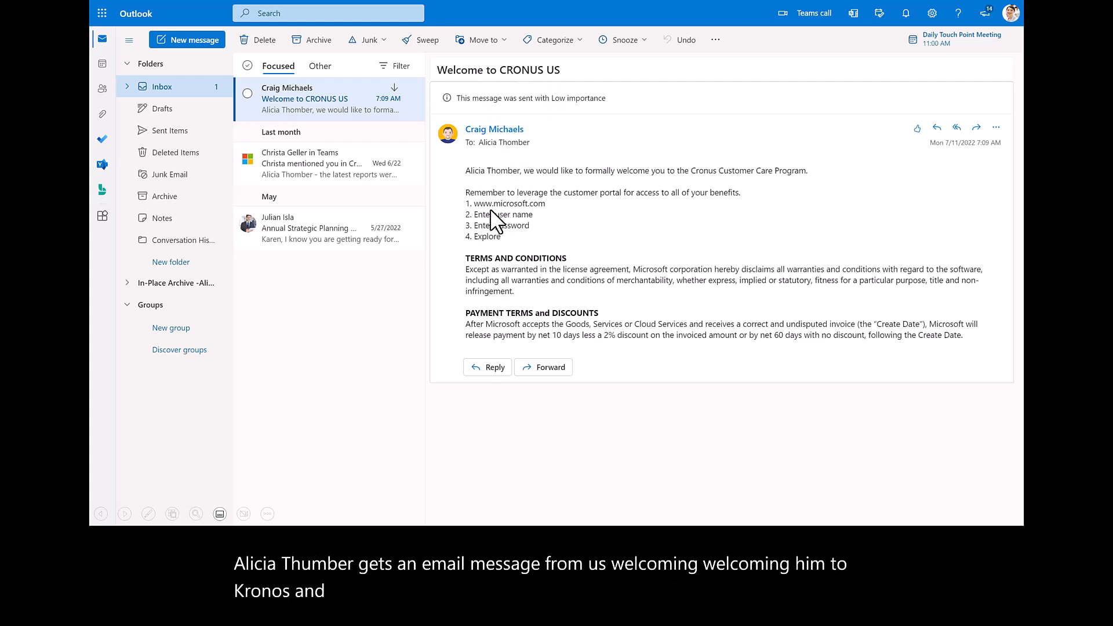
pyautogui.moveTo(643, 210)
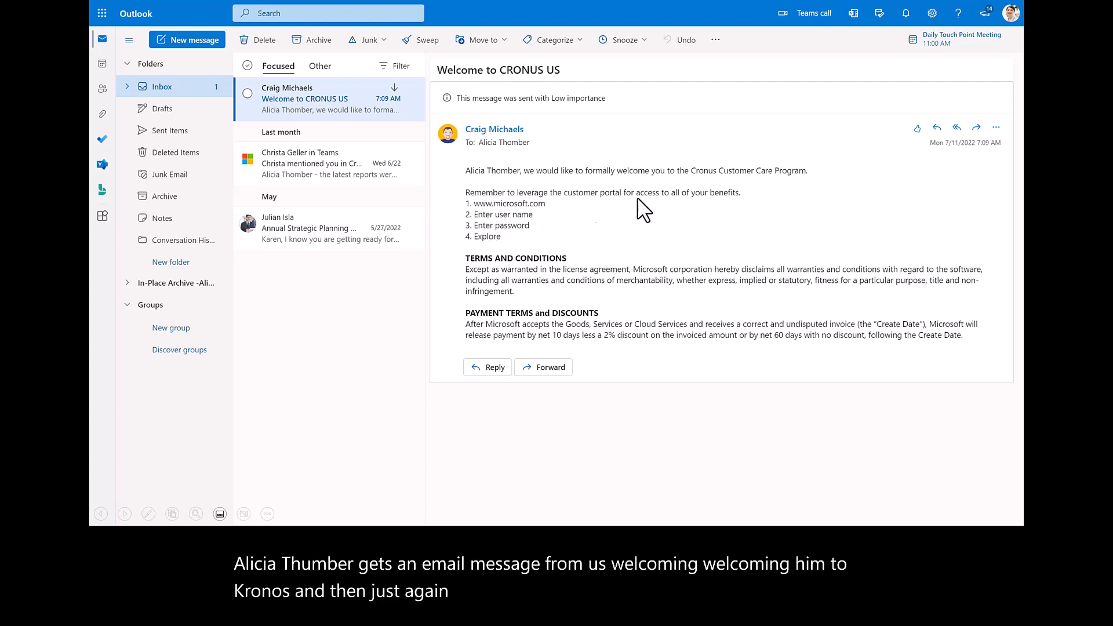
pyautogui.moveTo(678, 214)
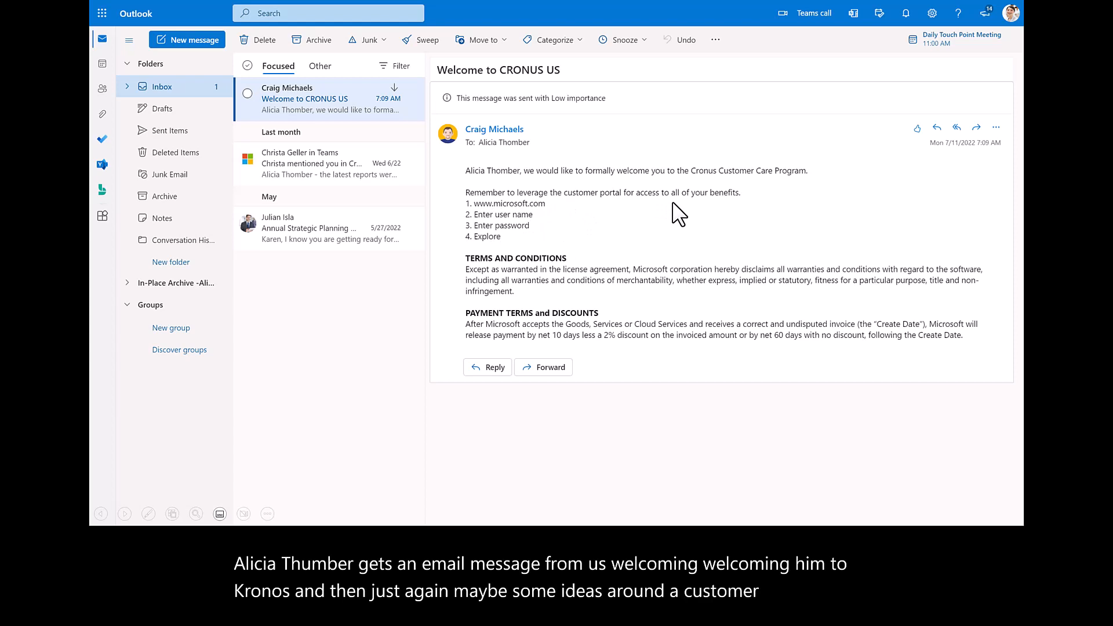
pyautogui.moveTo(528, 284)
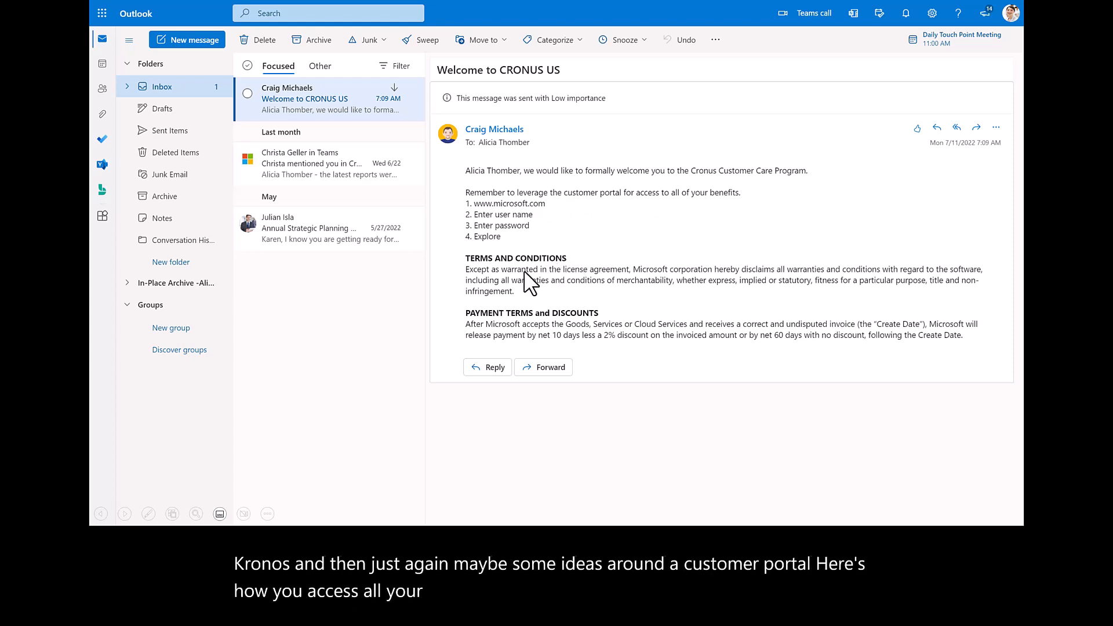
pyautogui.moveTo(522, 320)
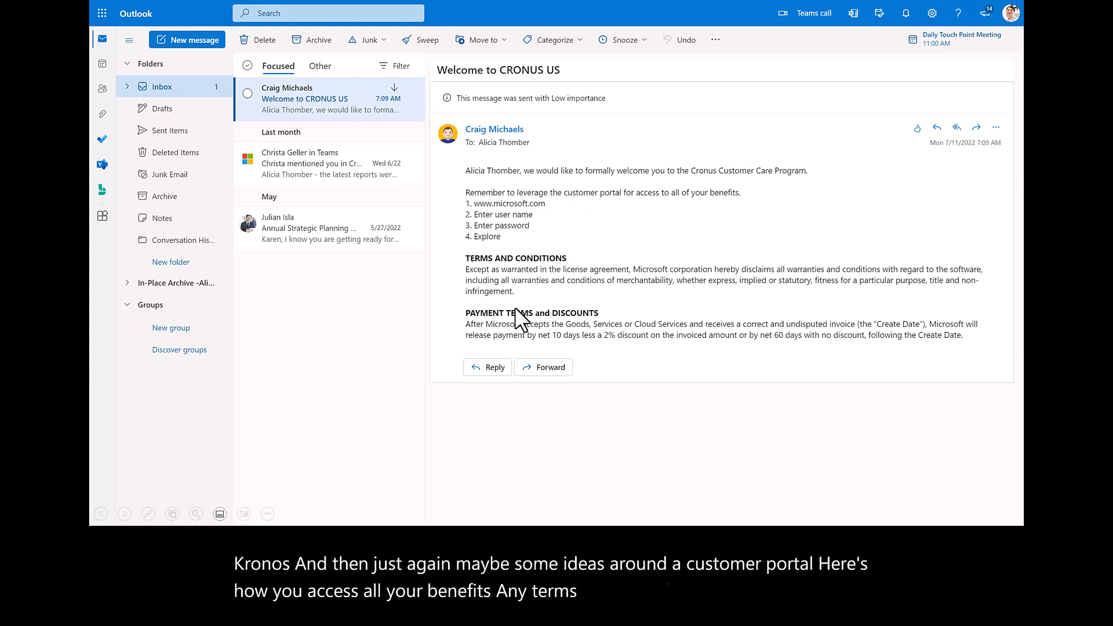